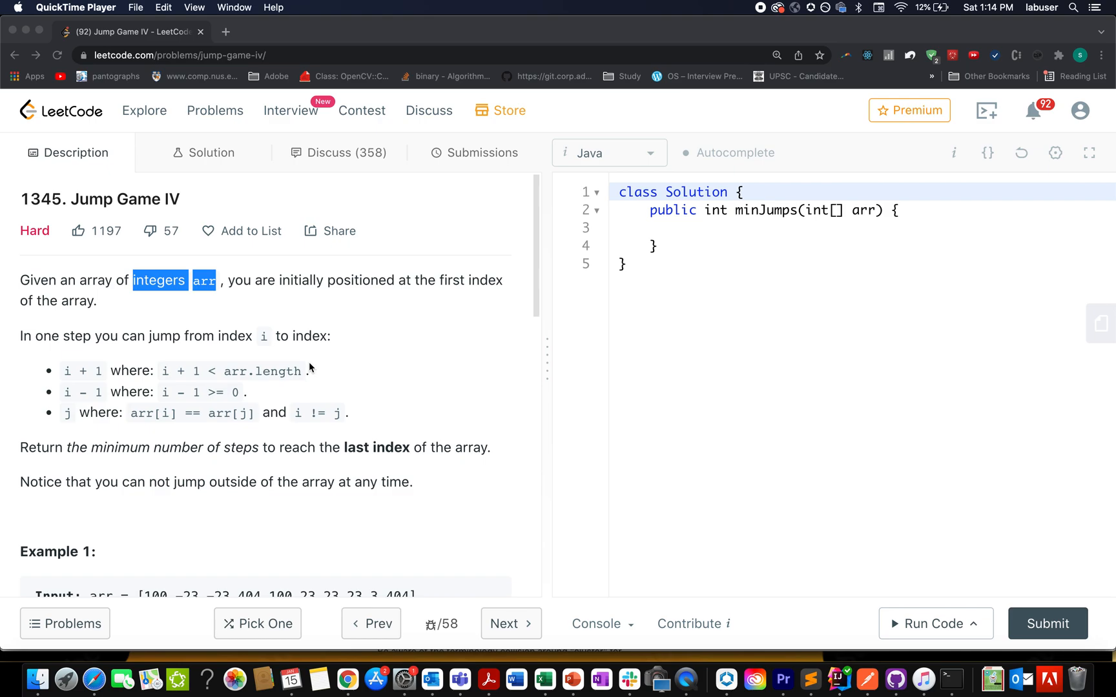
{"action": "double_click", "coordinate": [113, 199]}
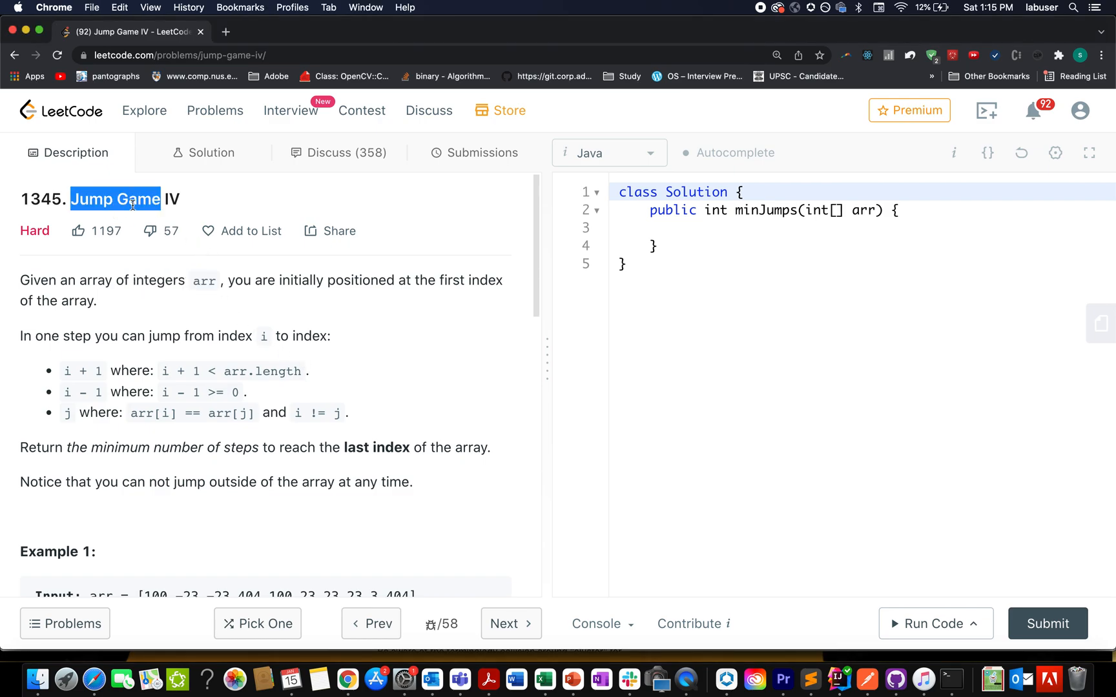
{"action": "left_click_drag", "start_coordinate": [97, 281], "coordinate": [156, 280]}
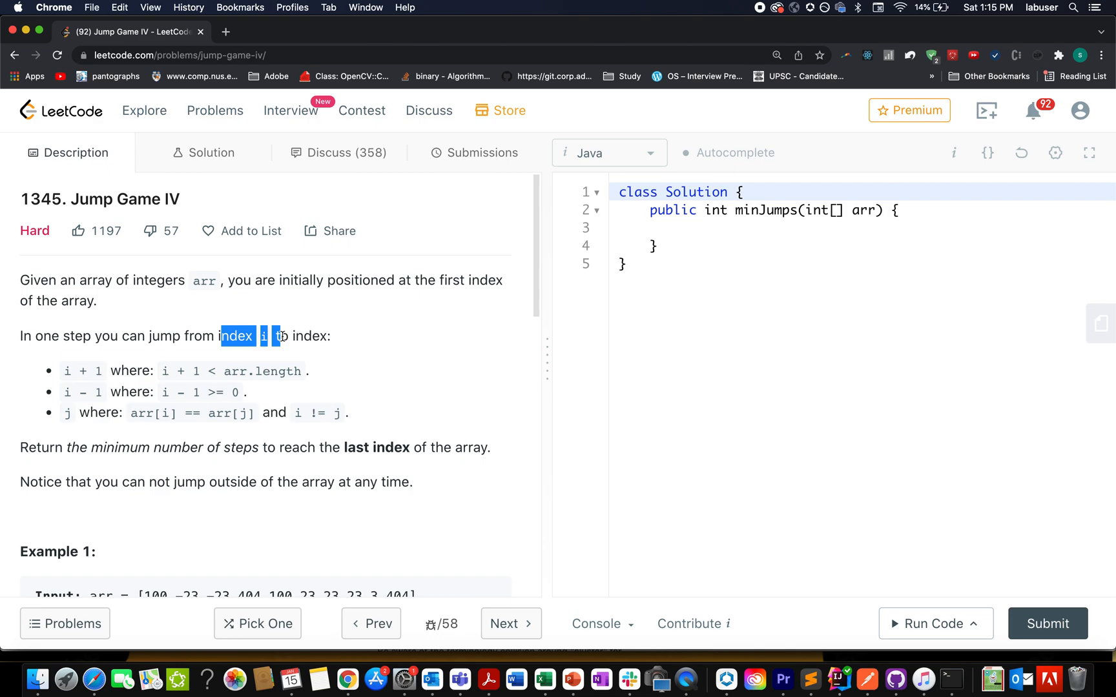
{"action": "mouse_move", "coordinate": [123, 394]}
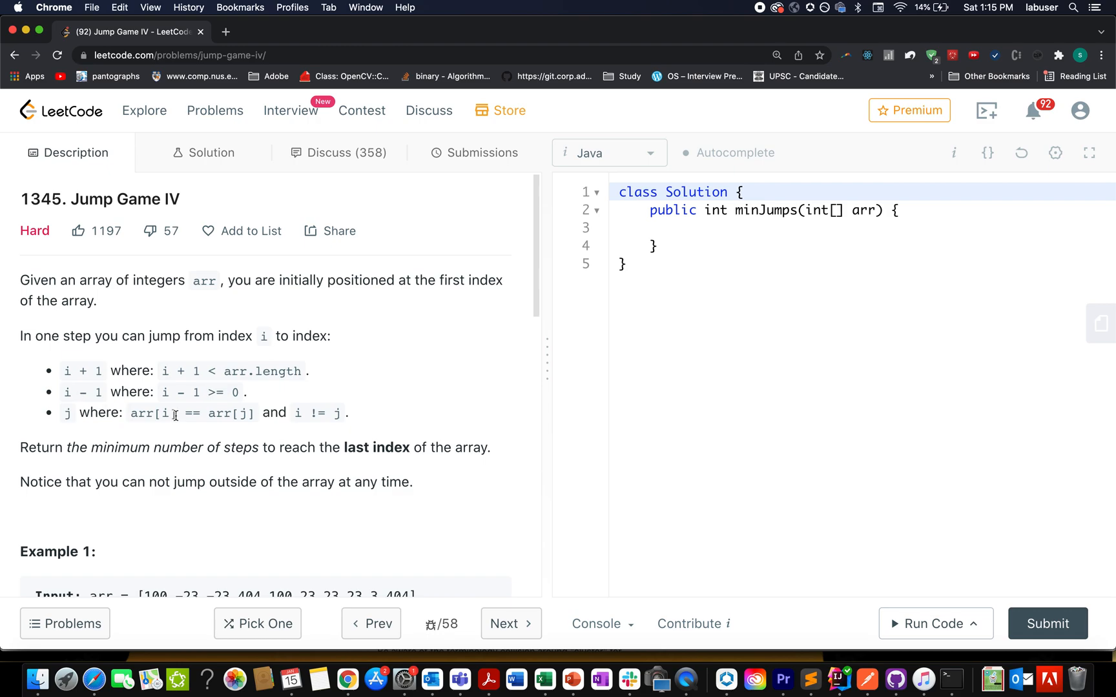
{"action": "double_click", "coordinate": [154, 414]}
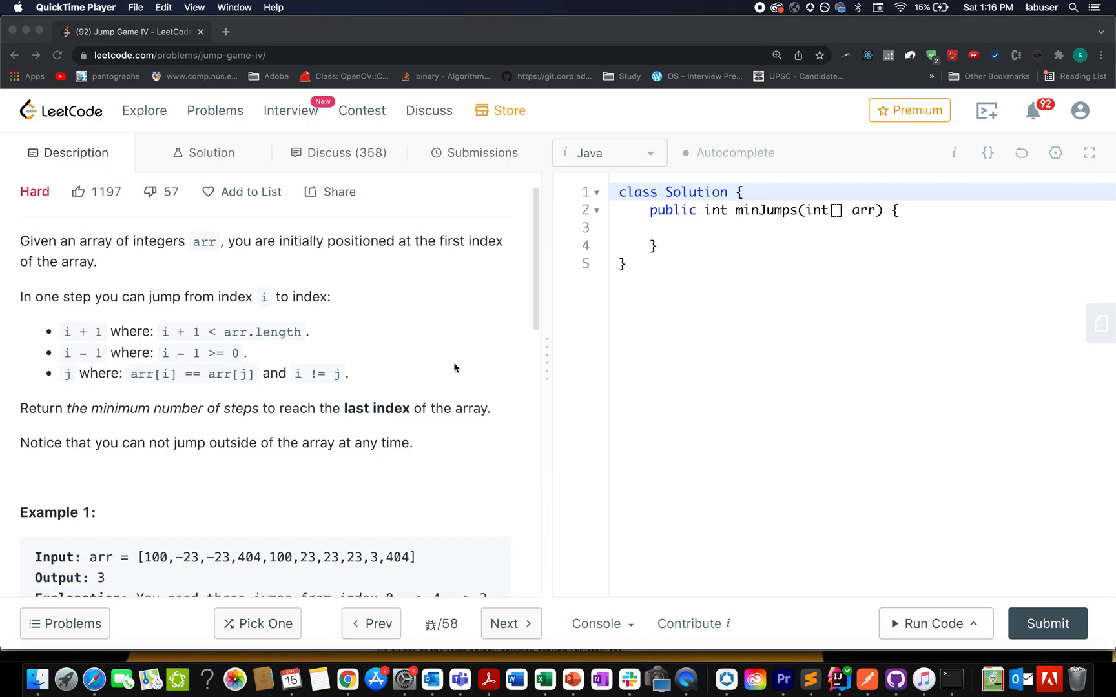
{"action": "mouse_move", "coordinate": [572, 681]}
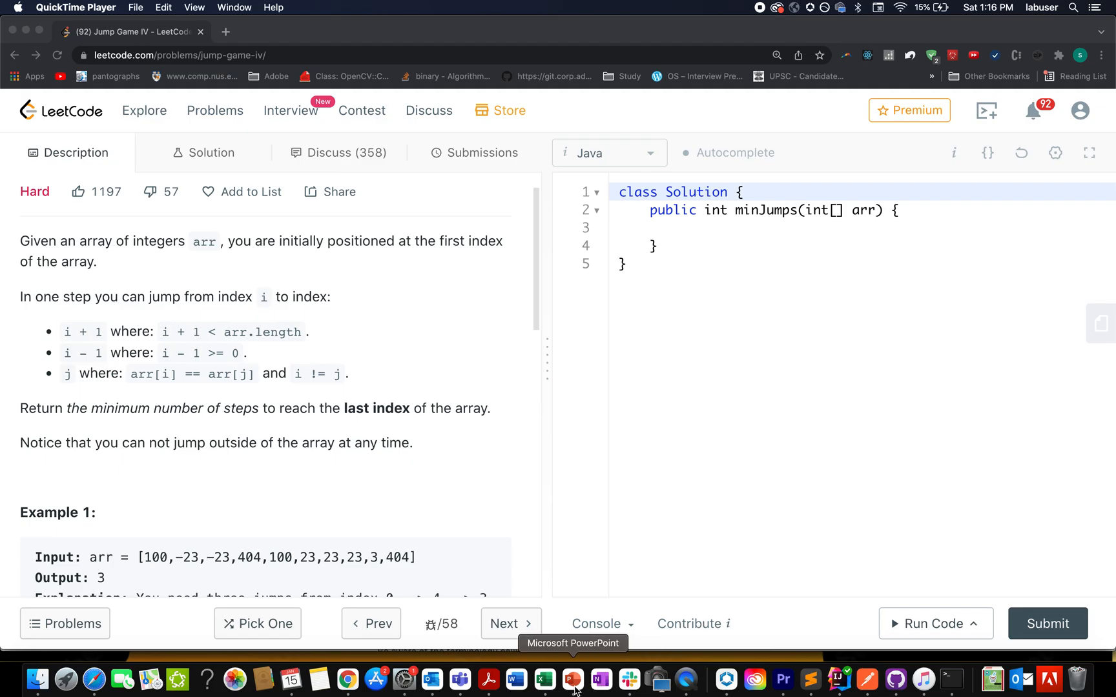